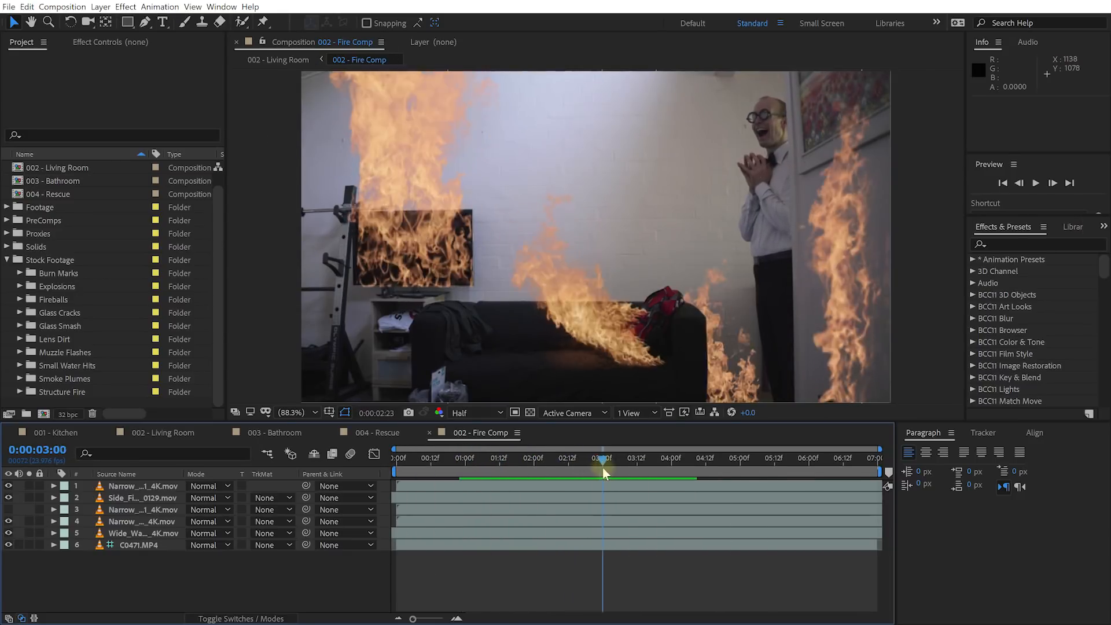
- At 0:00:02:22, select layer 5 Wide_Wall_Fire_Side_0169_4K.mov to show its Fast Box Blur
left_click_drag(603, 471, 558, 472)
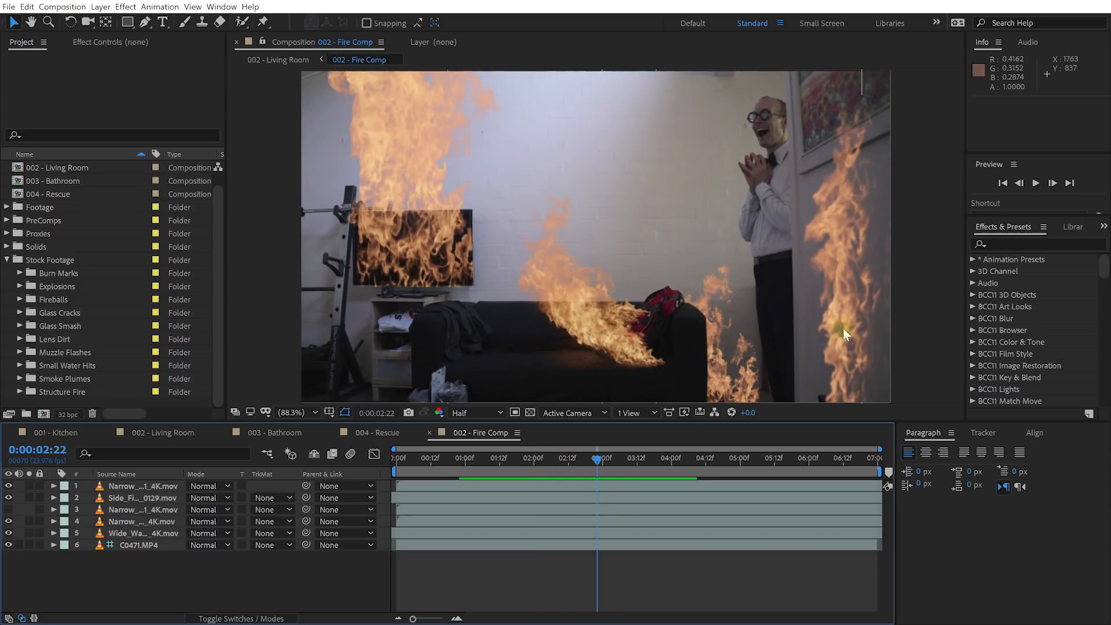
mouse_move(804, 315)
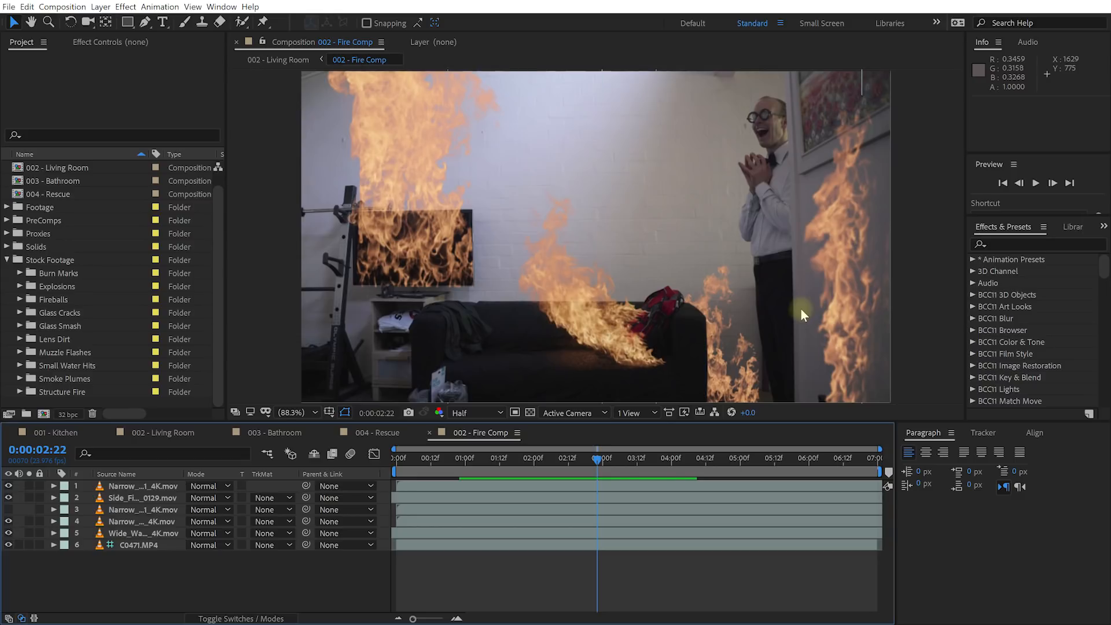
mouse_move(160, 533)
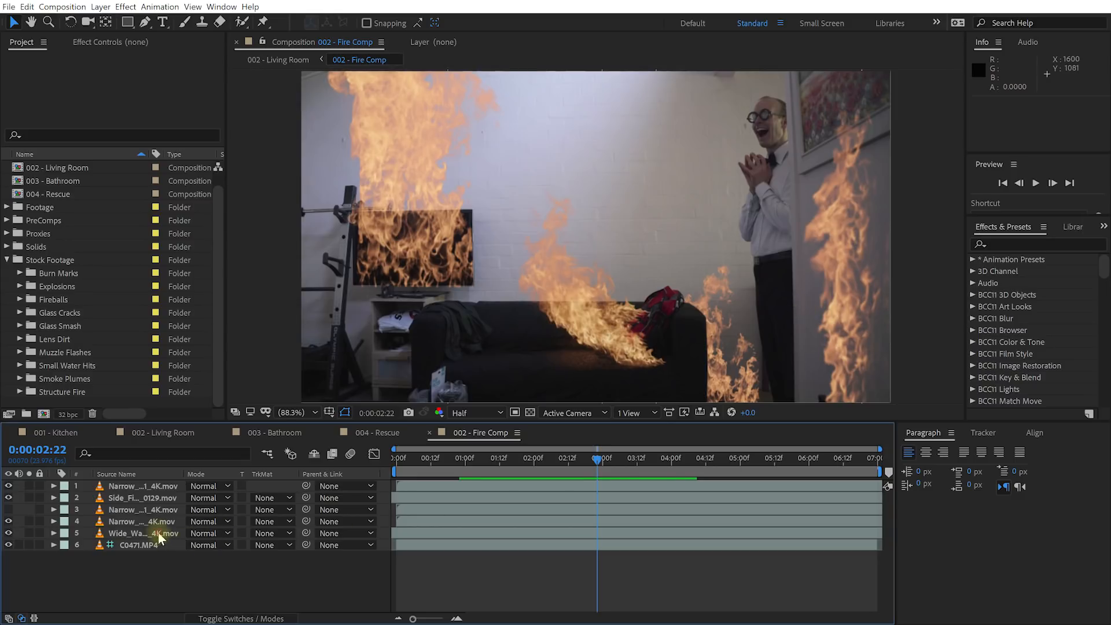
left_click(144, 533)
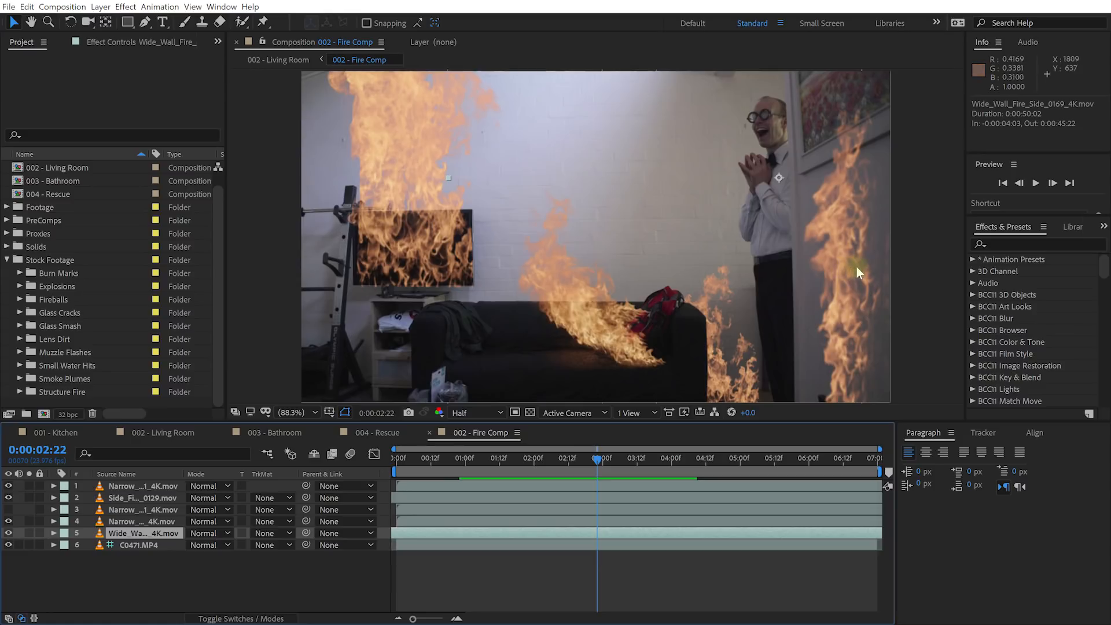
left_click(144, 533)
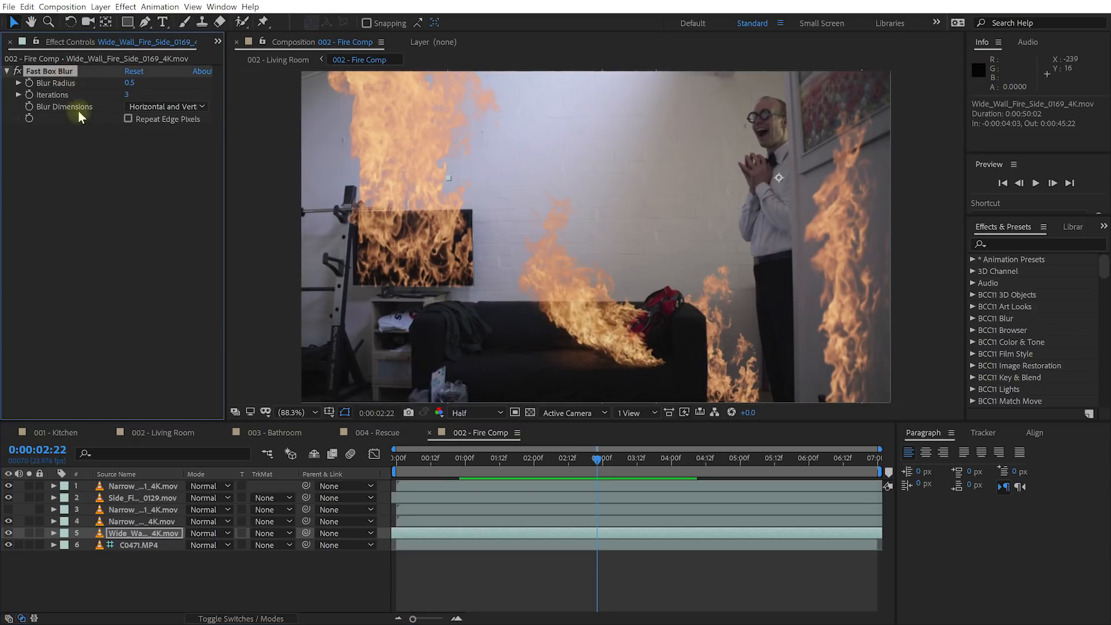
mouse_move(849, 209)
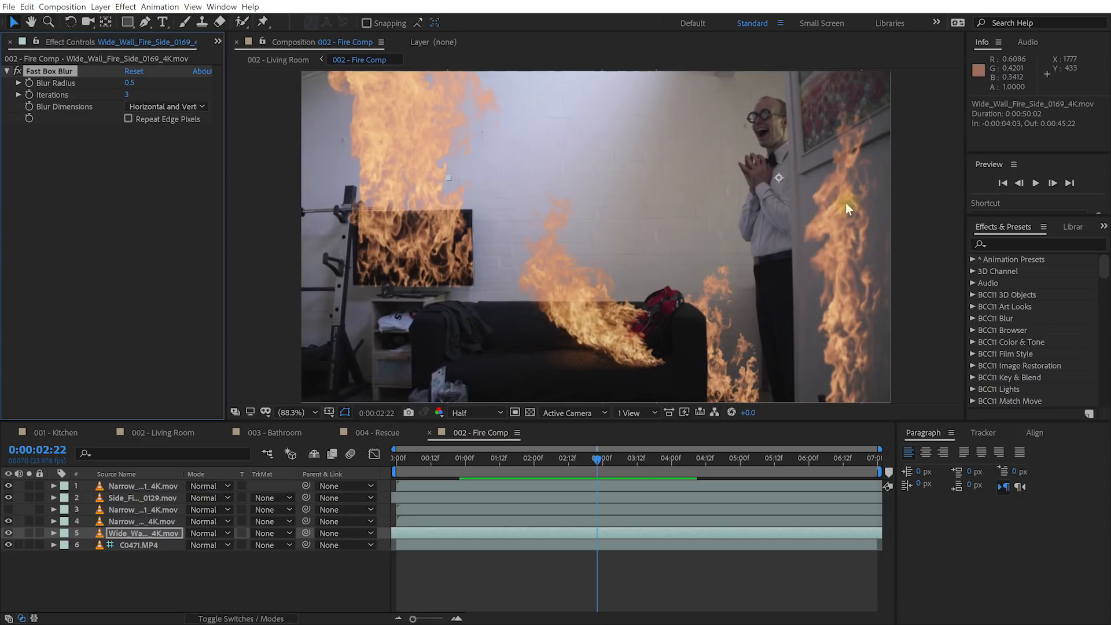
mouse_move(855, 267)
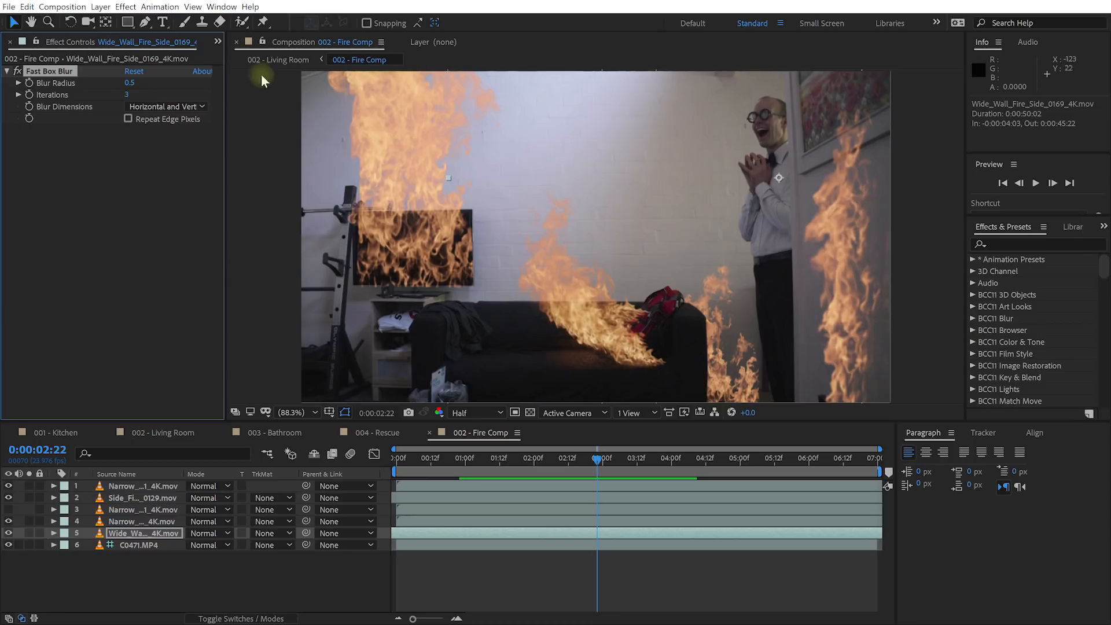
- Pick the Wide_Window_Front_0148_4K.mov fire clip from the Project panel's footage list
left_click(147, 41)
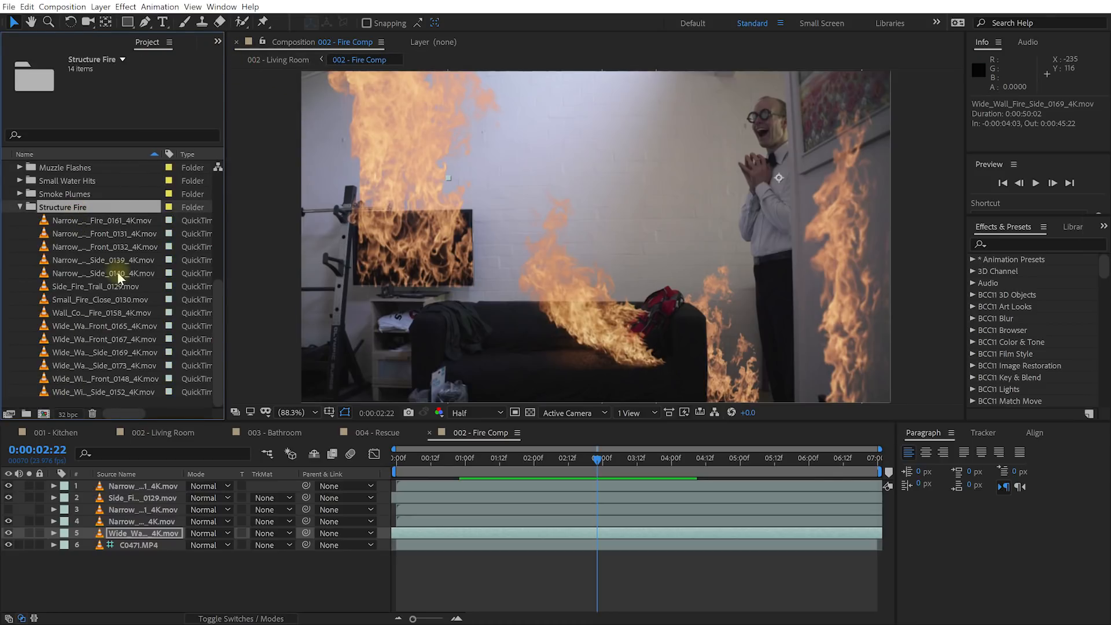
left_click(105, 378)
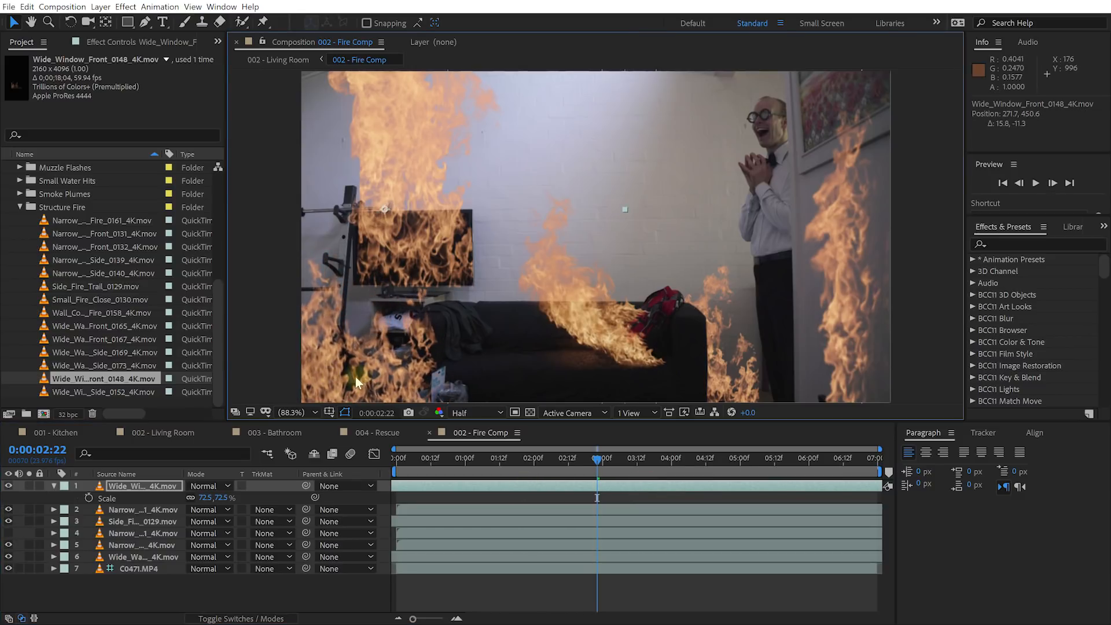
mouse_move(367, 364)
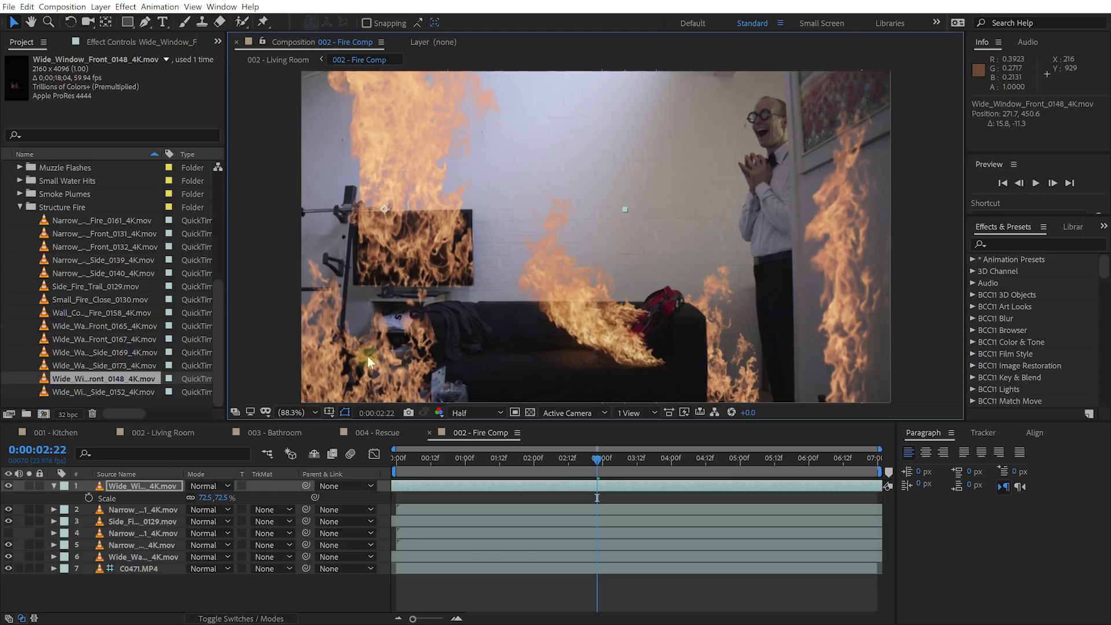
mouse_move(374, 359)
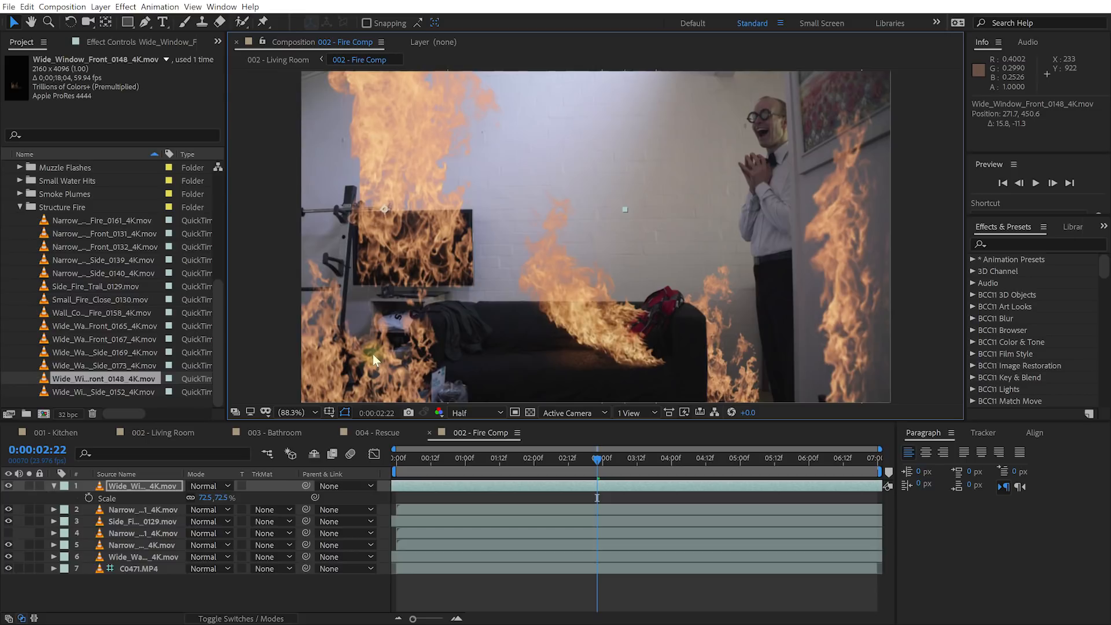
- Apply Fast Box Blur to the Wide_Window_Front layer and raise Blur Radius to 3
left_click(1035, 244)
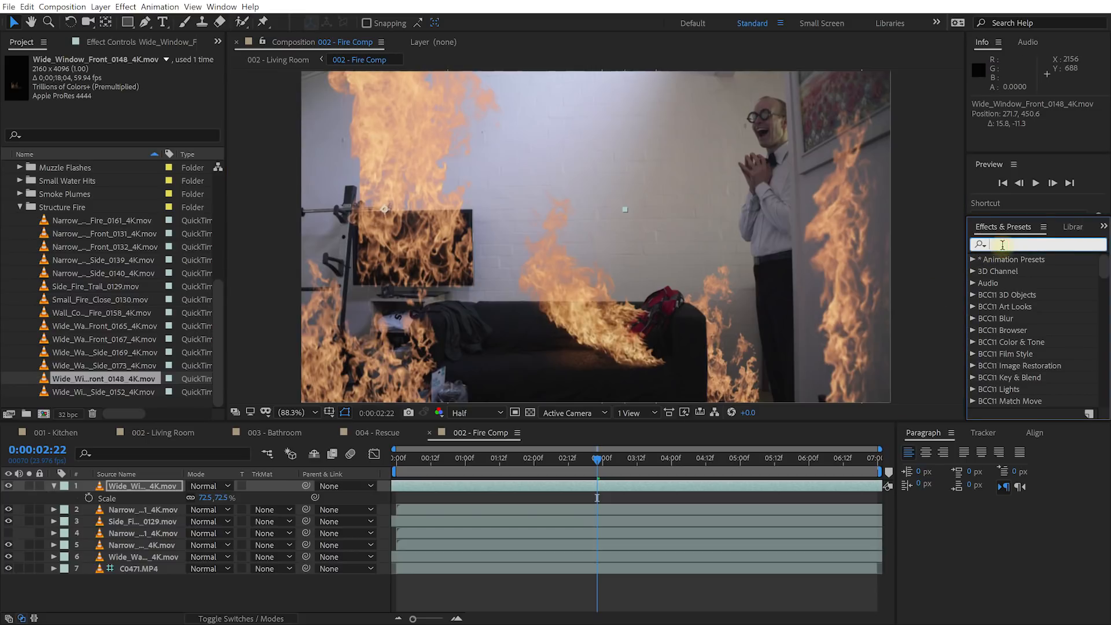
type("fast box")
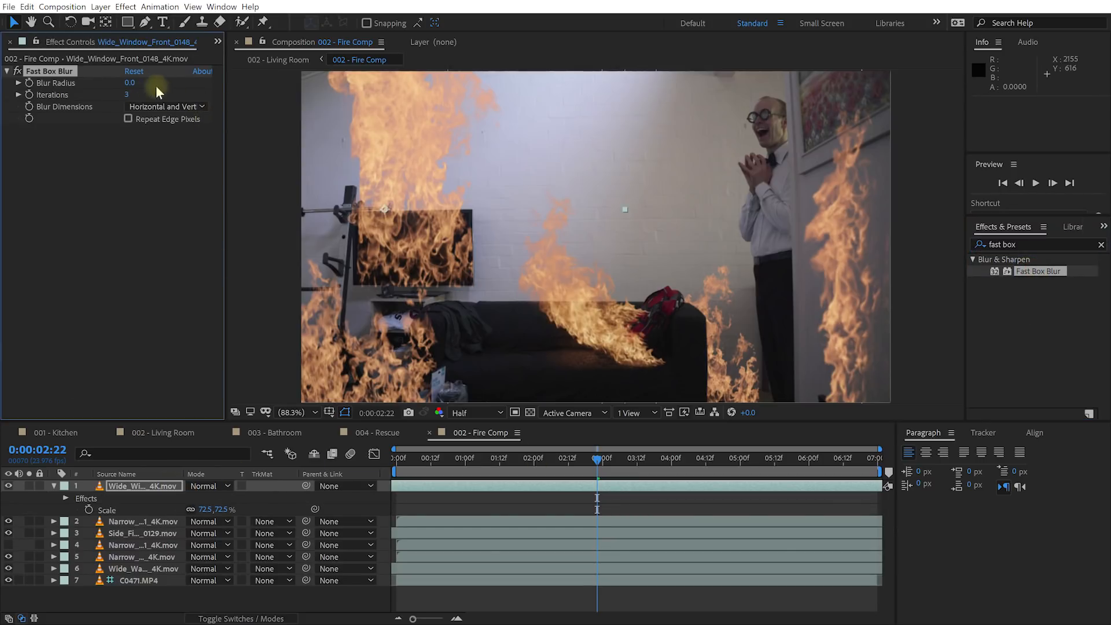
left_click_drag(129, 83, 142, 83)
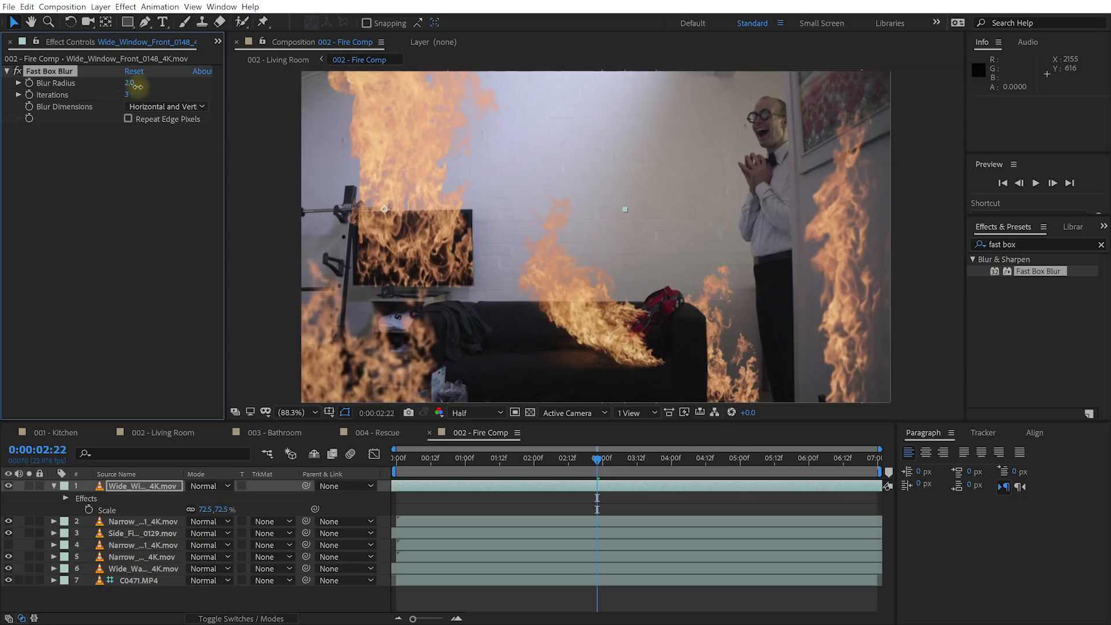
left_click_drag(130, 83, 134, 82)
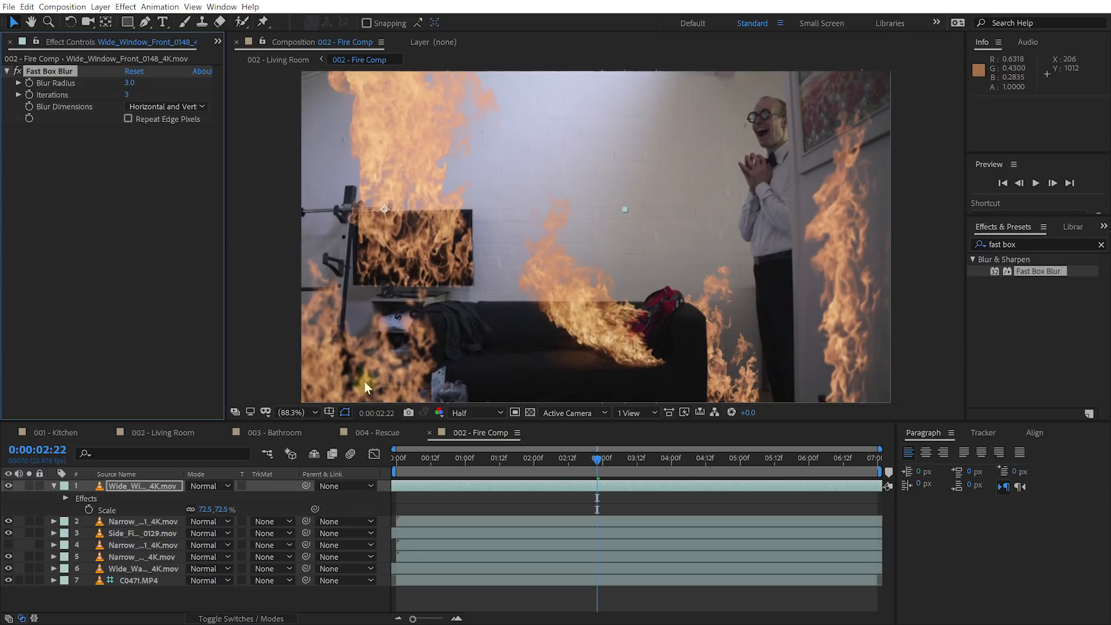
mouse_move(365, 389)
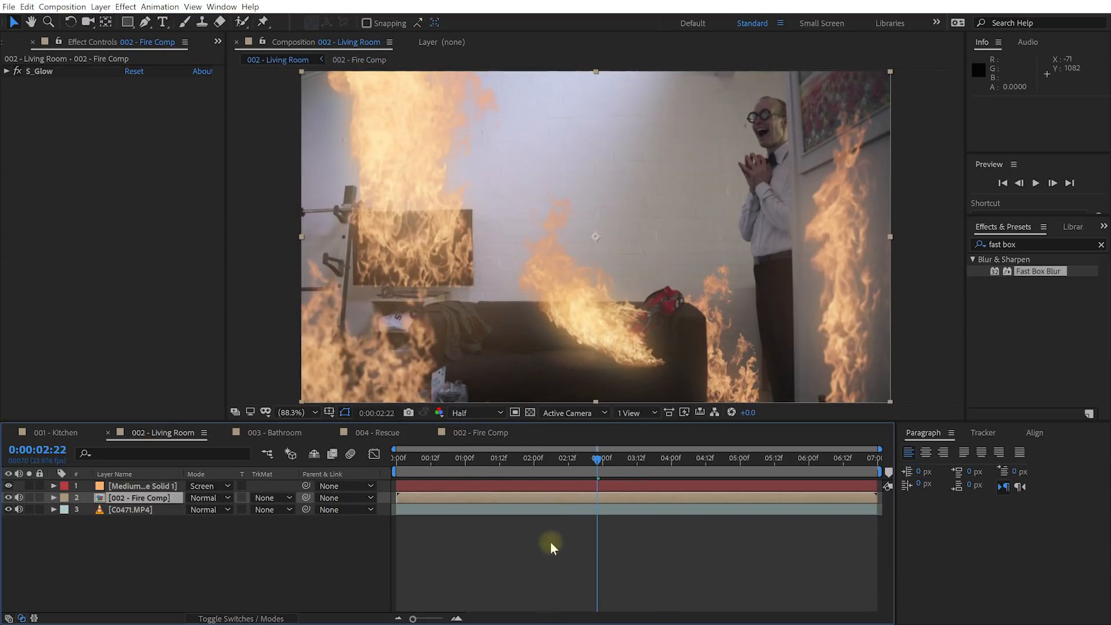
mouse_move(672, 368)
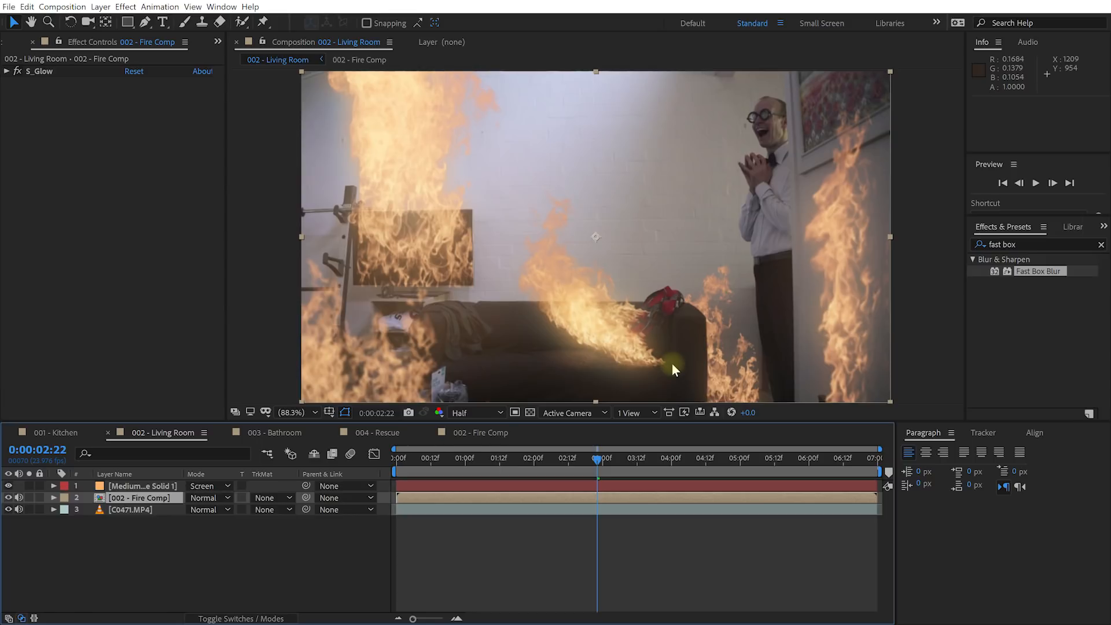
mouse_move(665, 230)
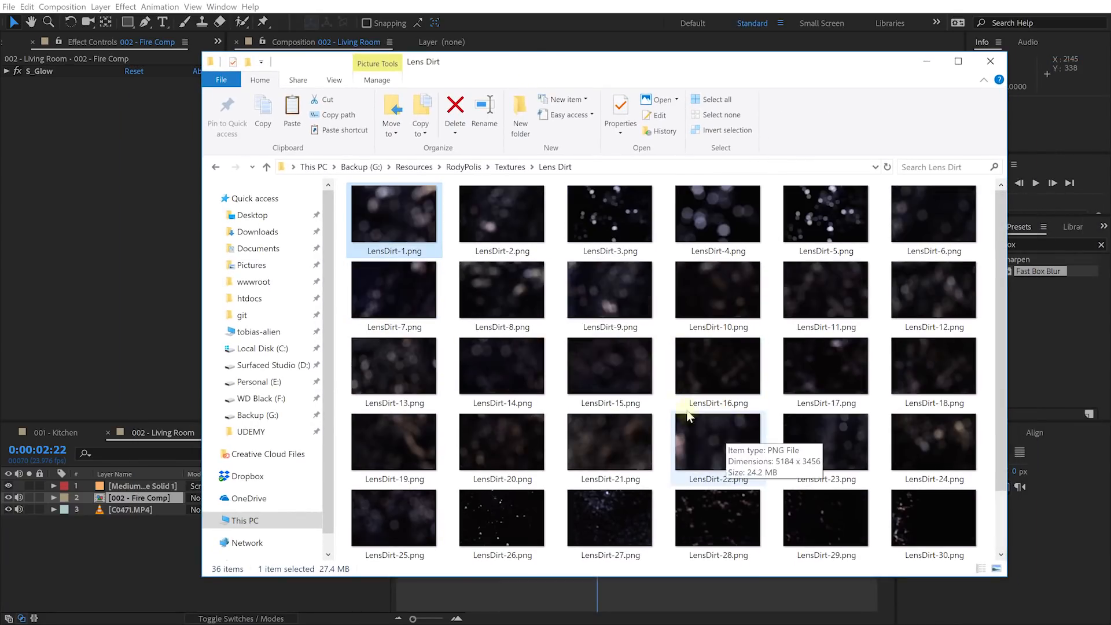
- Close the Lens Dirt textures folder in File Explorer
left_click(991, 61)
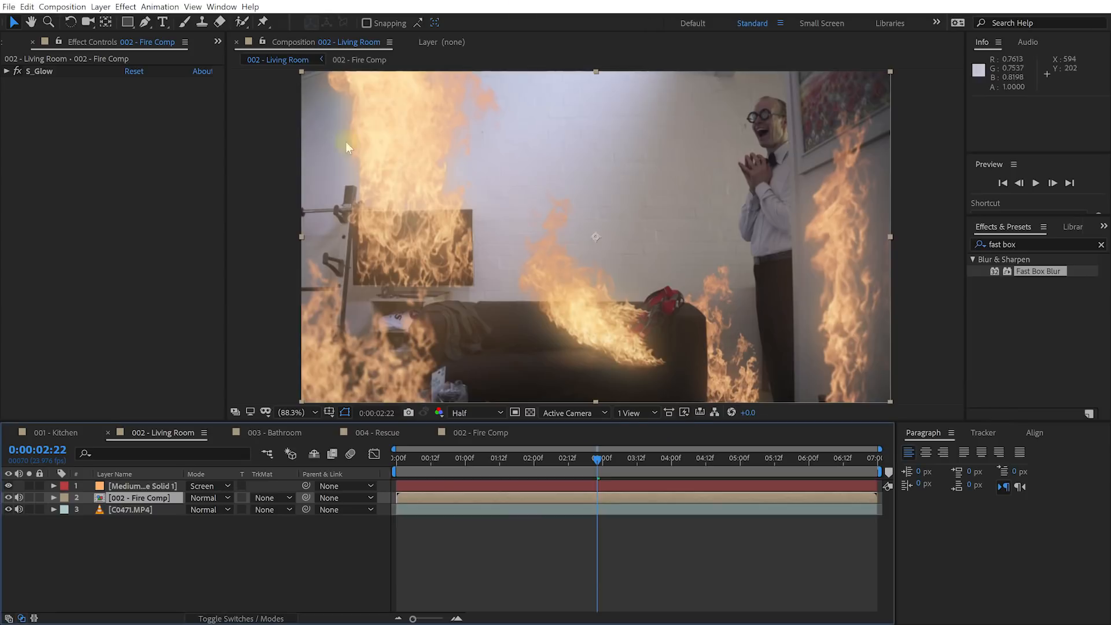
- Blend LensDirt-5.png in Screen mode and tint its bright areas a warm cream
left_click(88, 43)
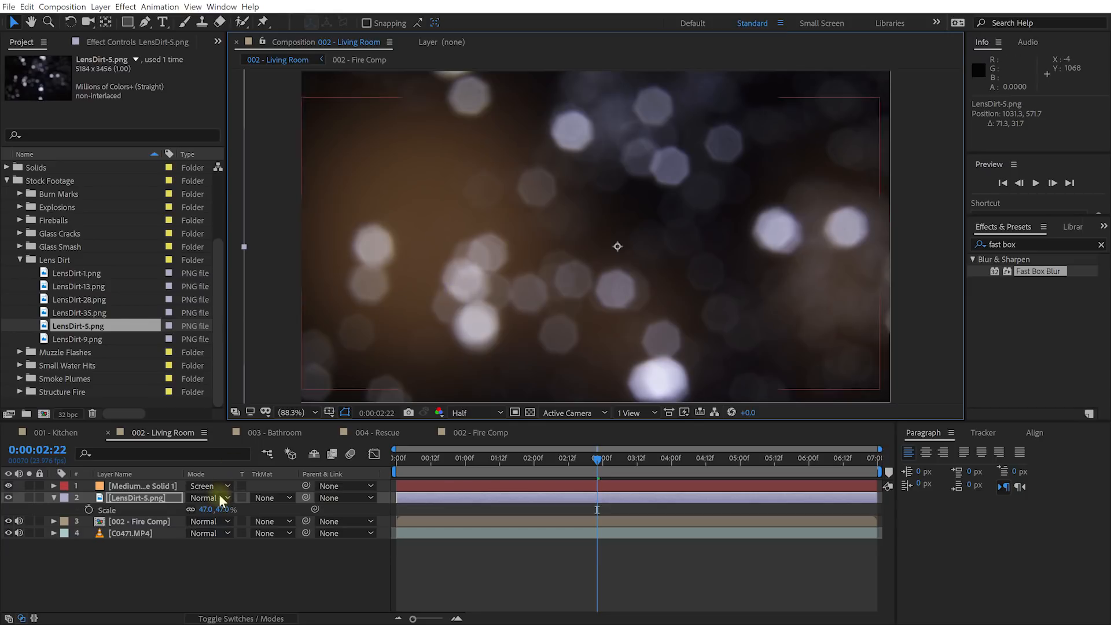
left_click(209, 497)
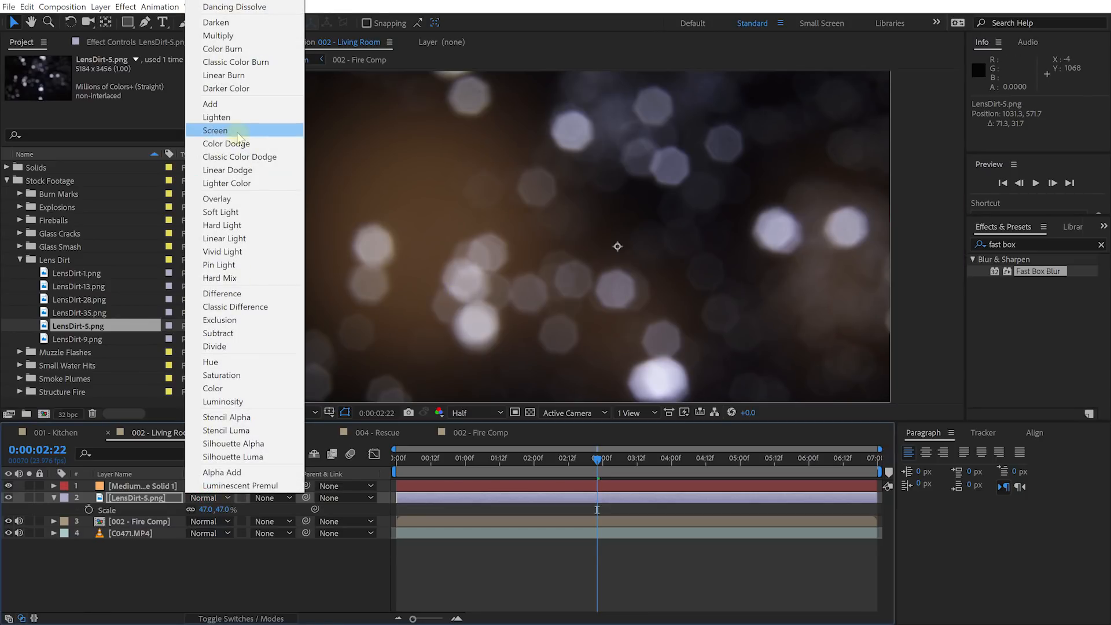
left_click(215, 130)
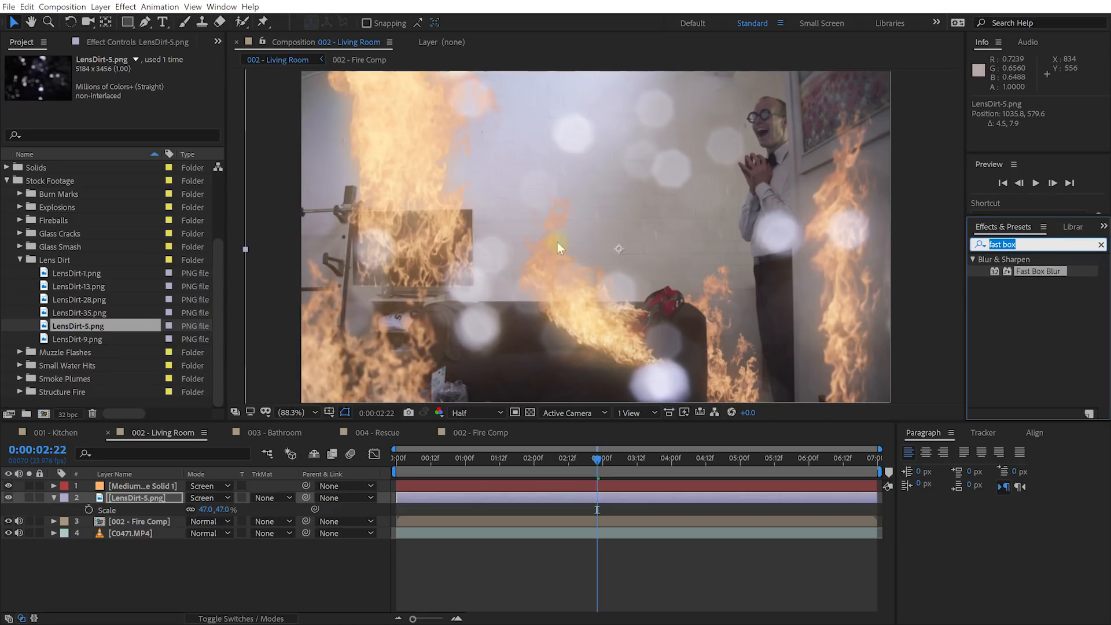
type("tint")
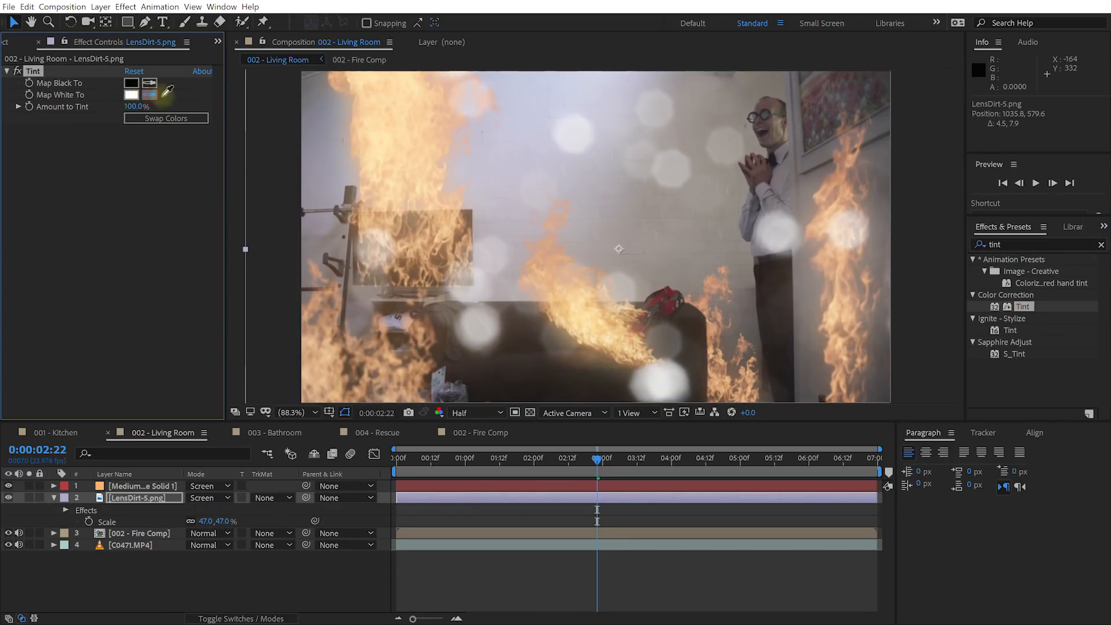
left_click(588, 323)
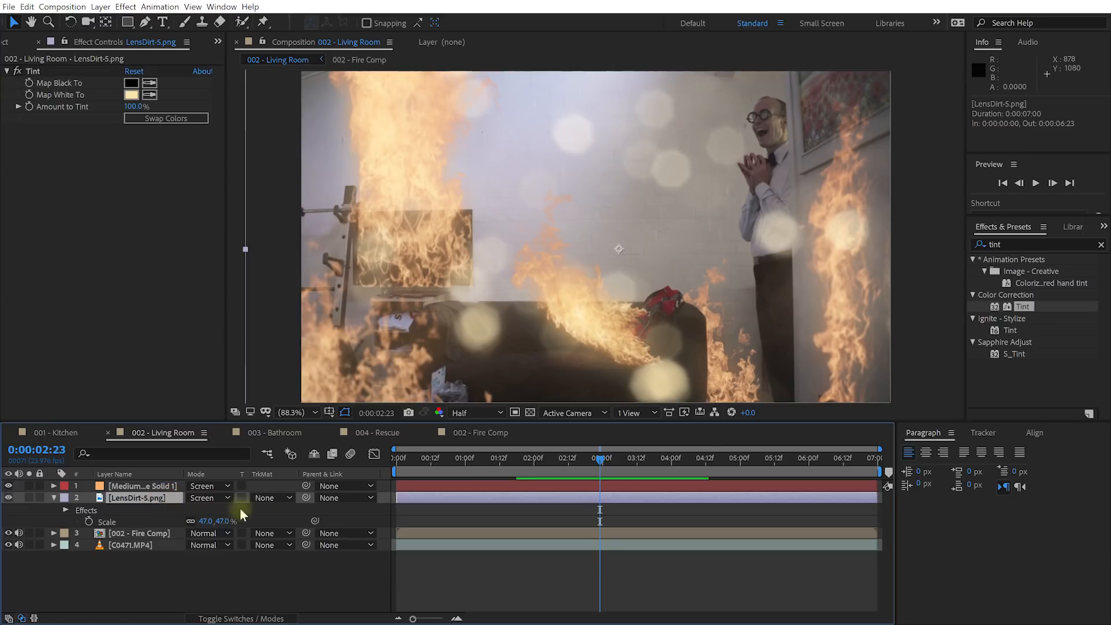
mouse_move(669, 295)
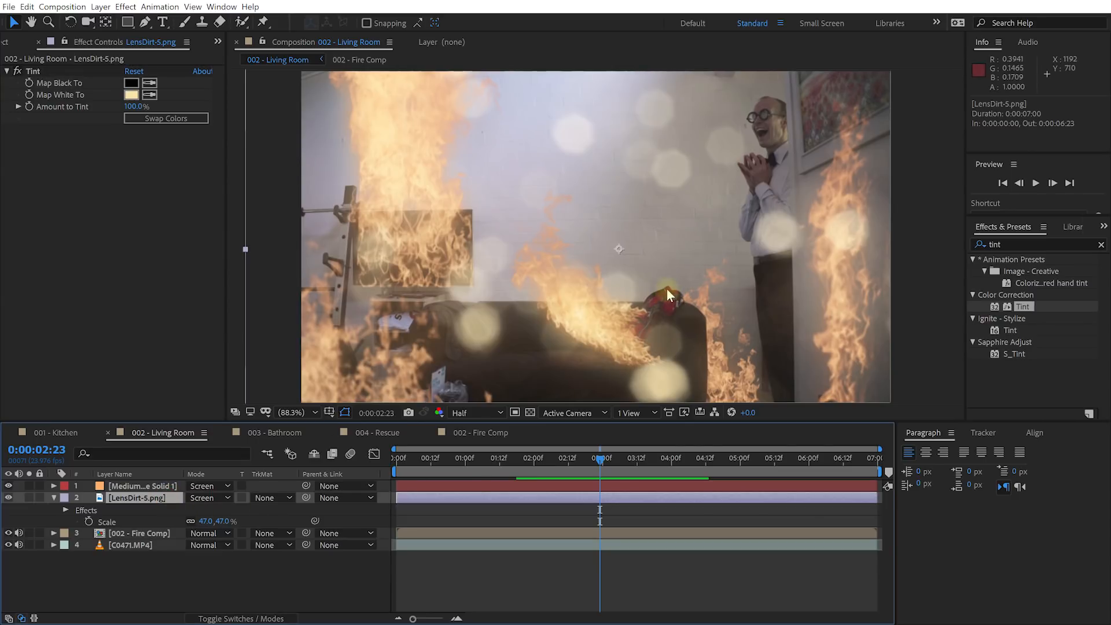
mouse_move(532, 323)
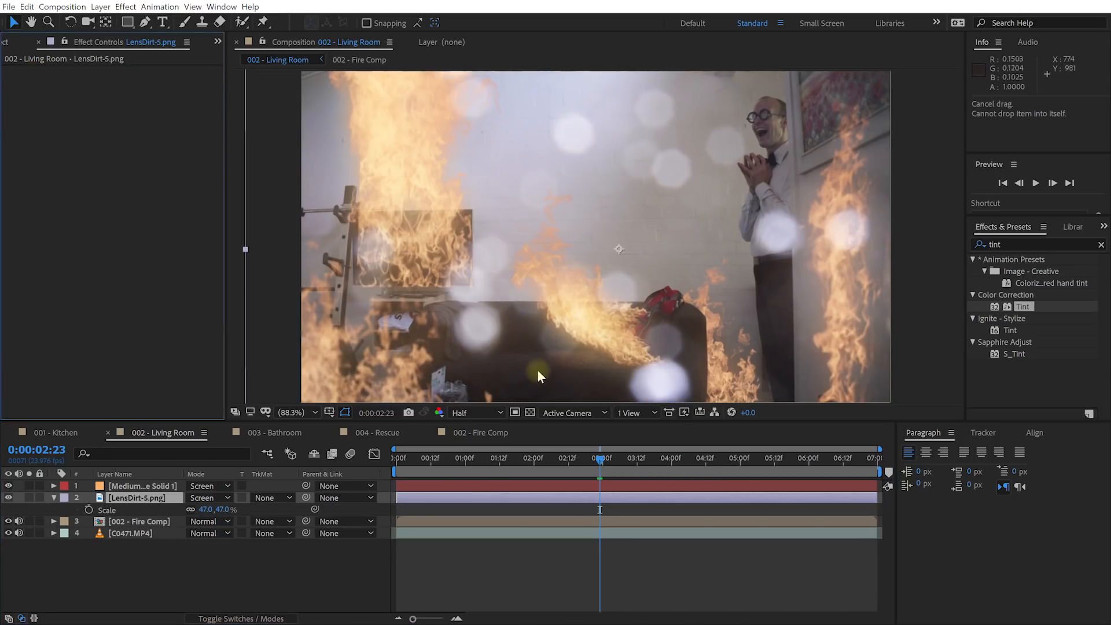
mouse_move(557, 349)
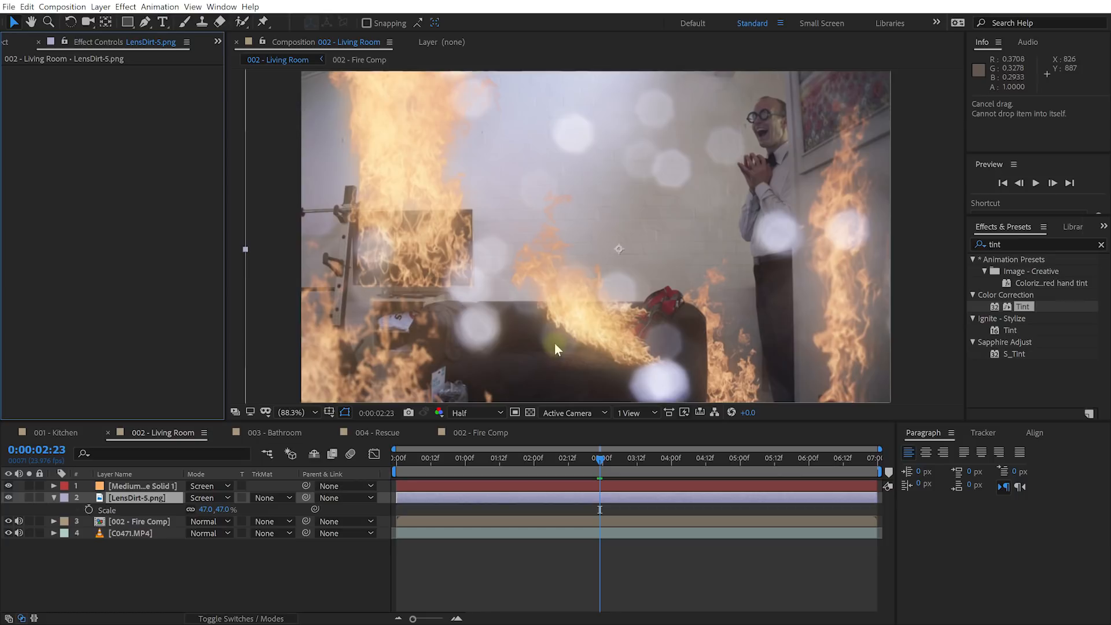
mouse_move(490, 310)
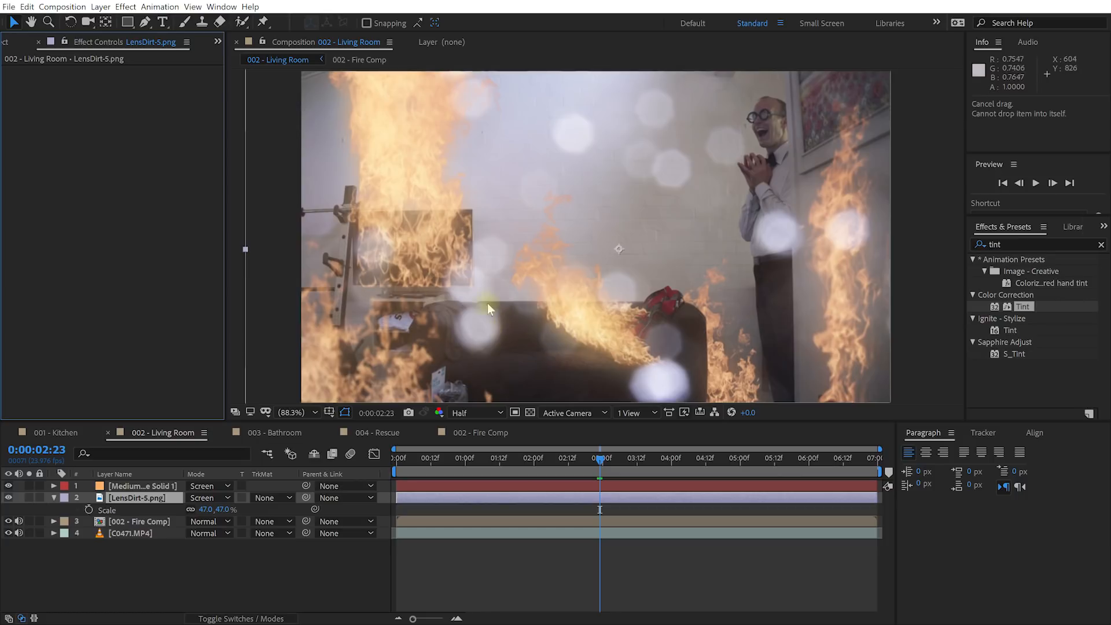
mouse_move(753, 230)
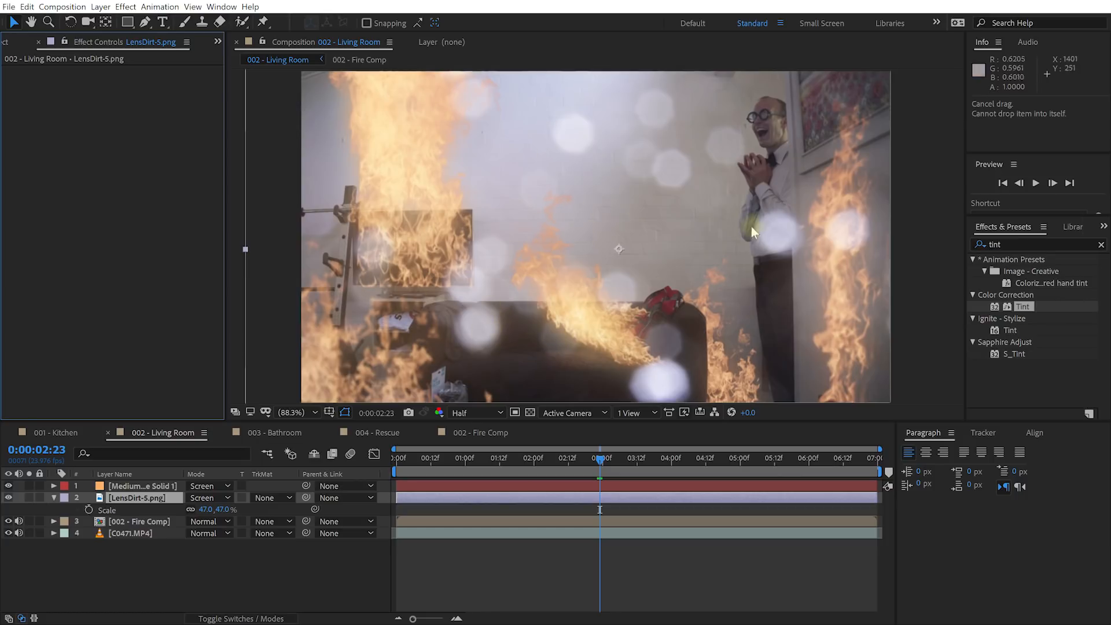
mouse_move(606, 301)
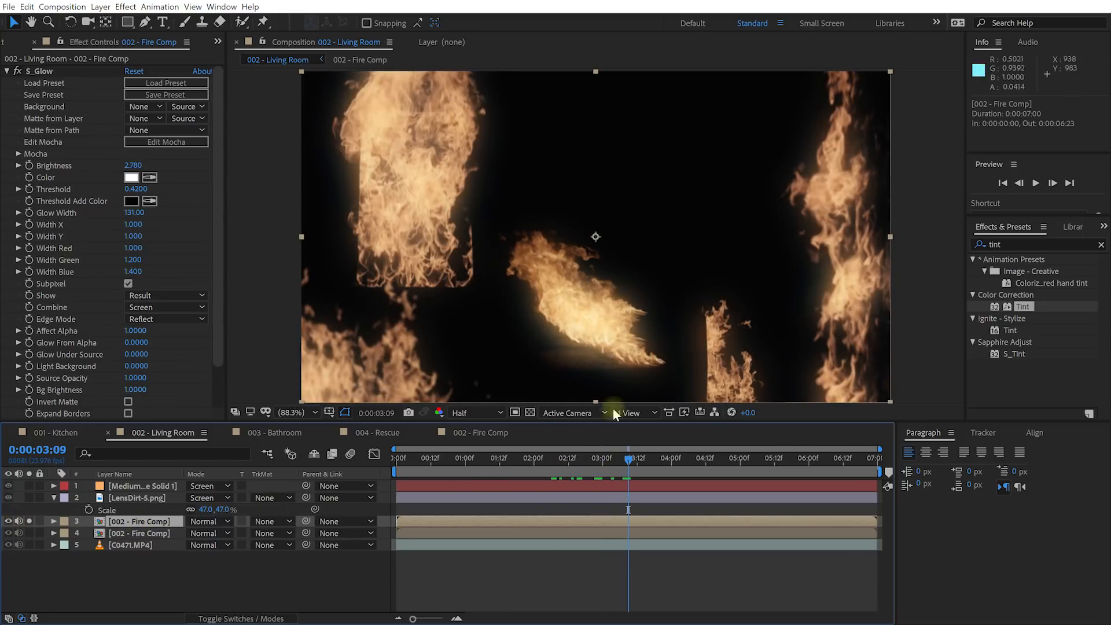
- Go back to an earlier frame and set the glowing fire copy's track matte to Luma
left_click_drag(629, 464, 600, 464)
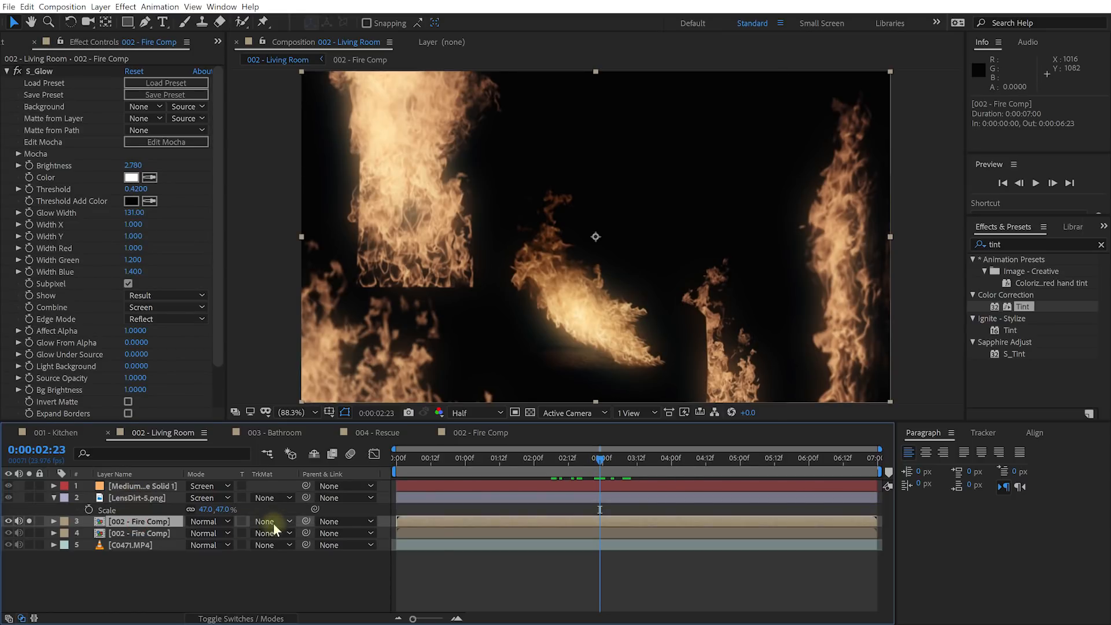
left_click(272, 520)
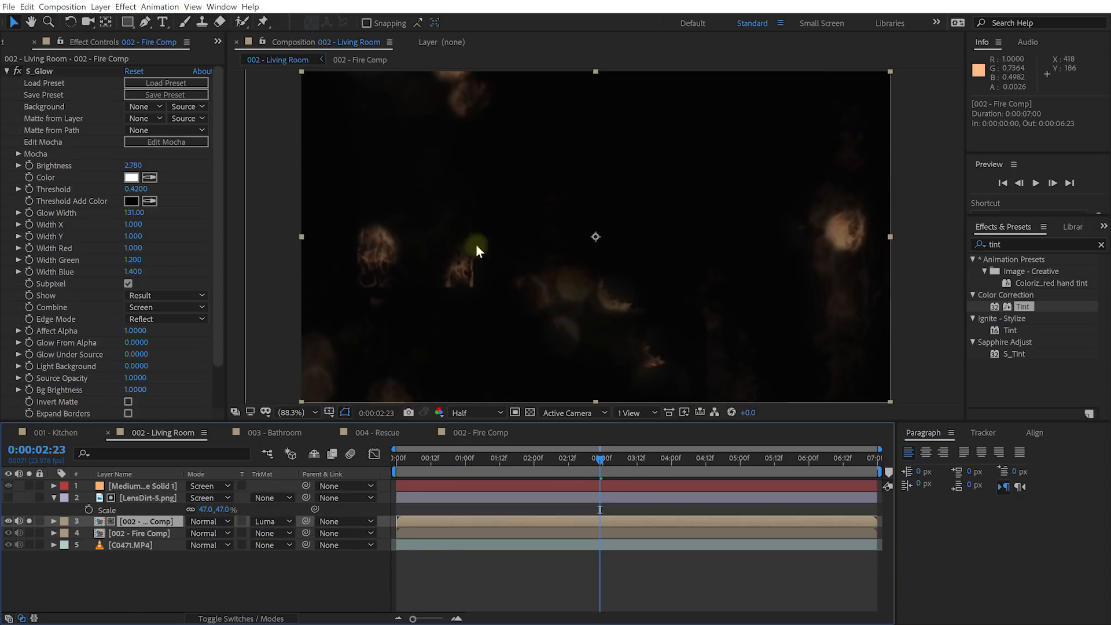
mouse_move(837, 231)
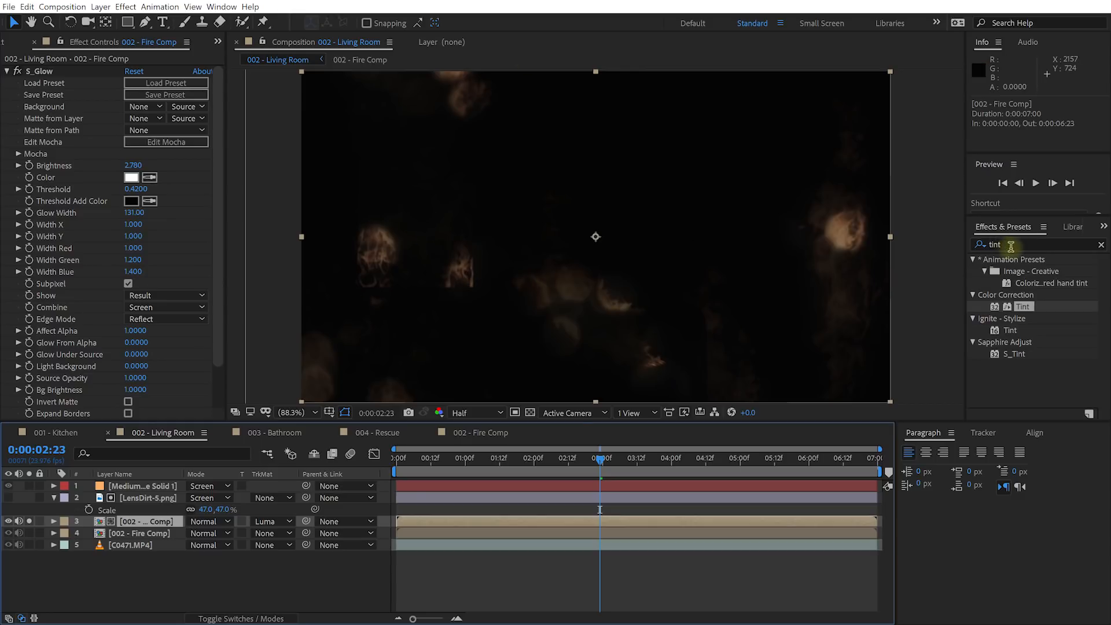
- Give the matted fire copy a radius-111 Fast Box Blur and Add blending mode
type("fast box")
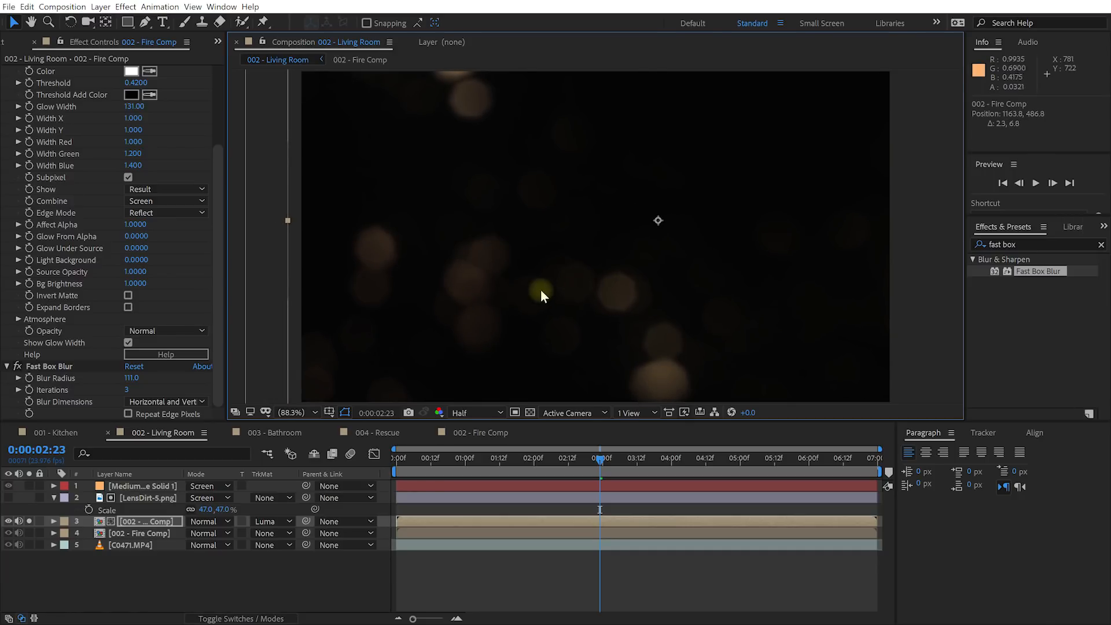
left_click(468, 459)
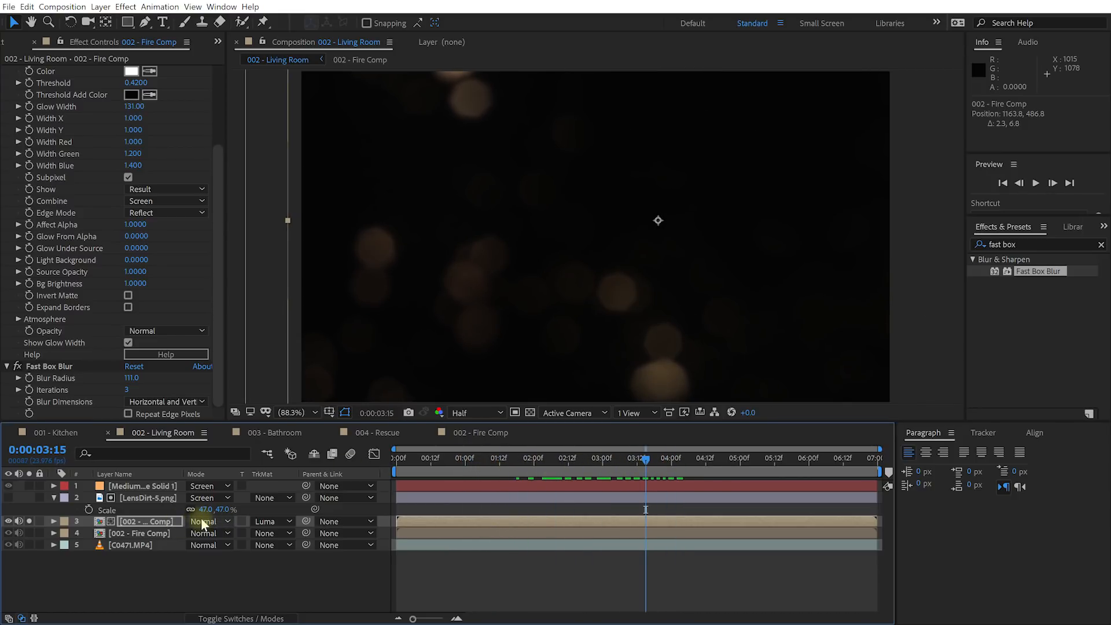
left_click(208, 521)
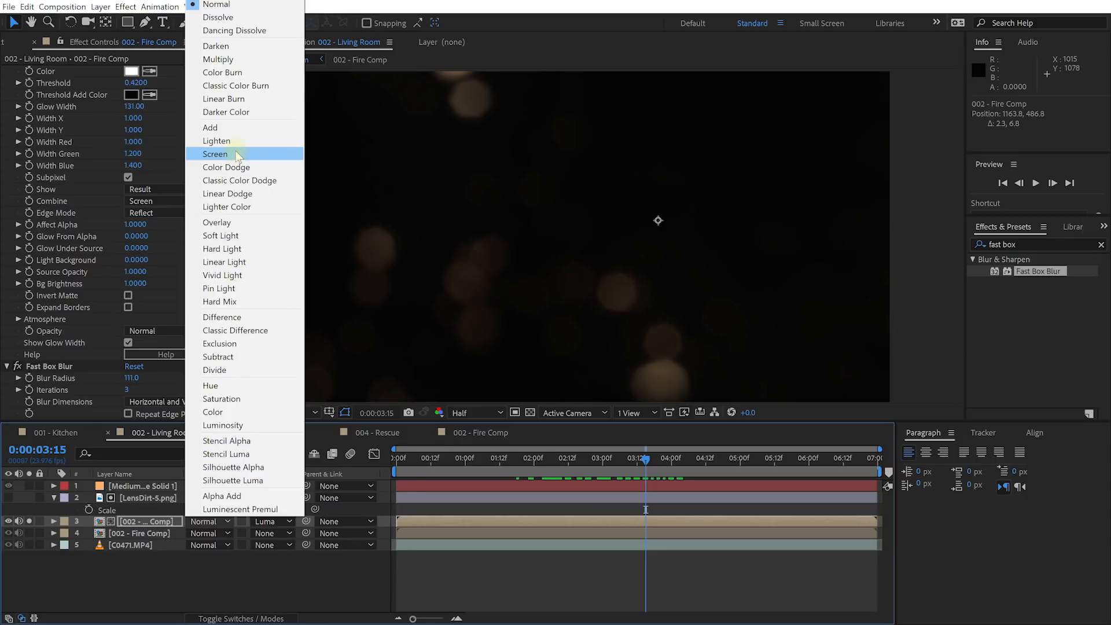
left_click(215, 154)
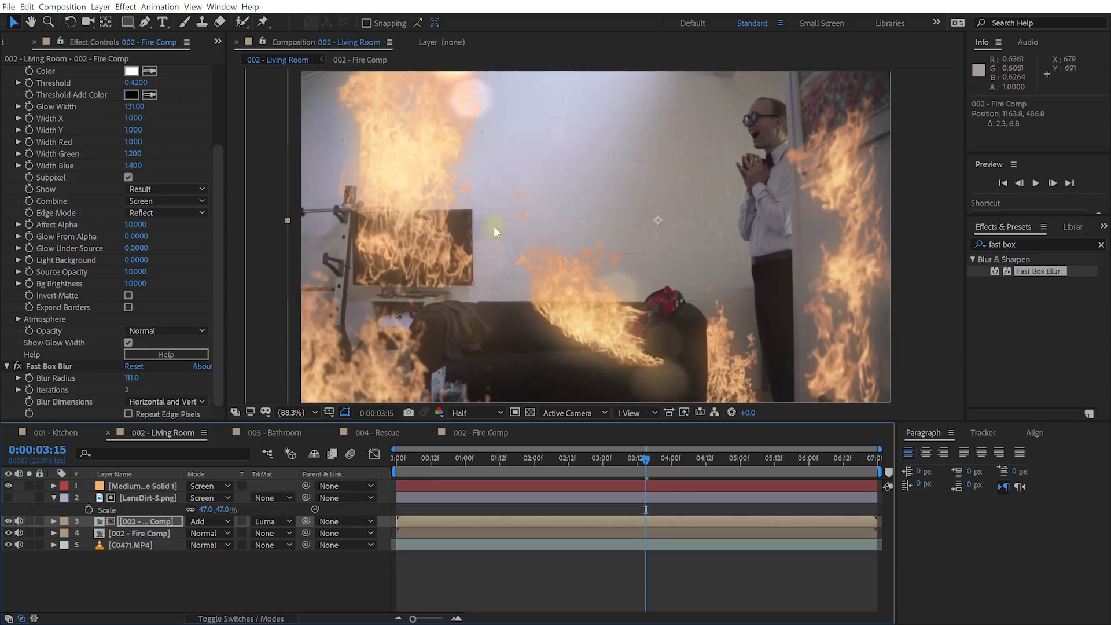
mouse_move(482, 110)
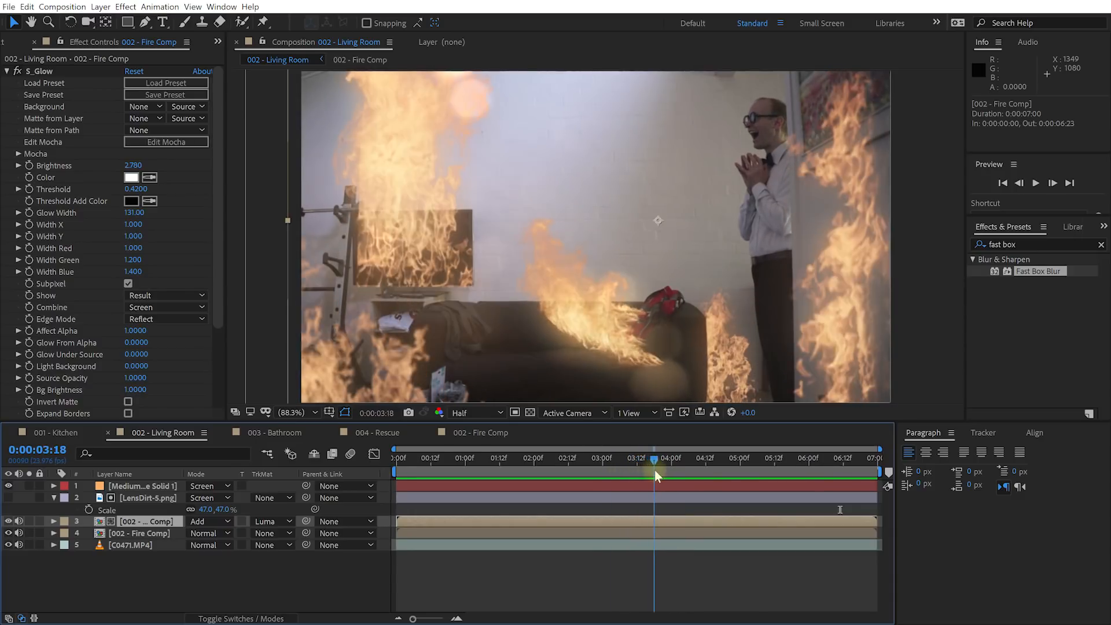
- Step to a later frame and search Effects & Presets for 'motion blur'
left_click(661, 457)
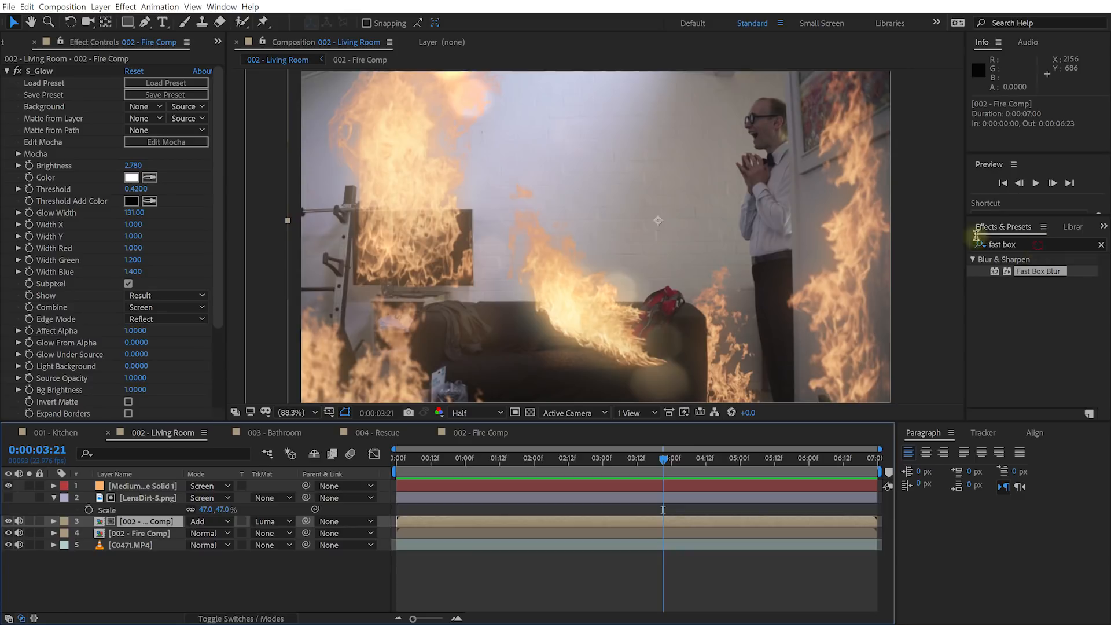
type("motion bl")
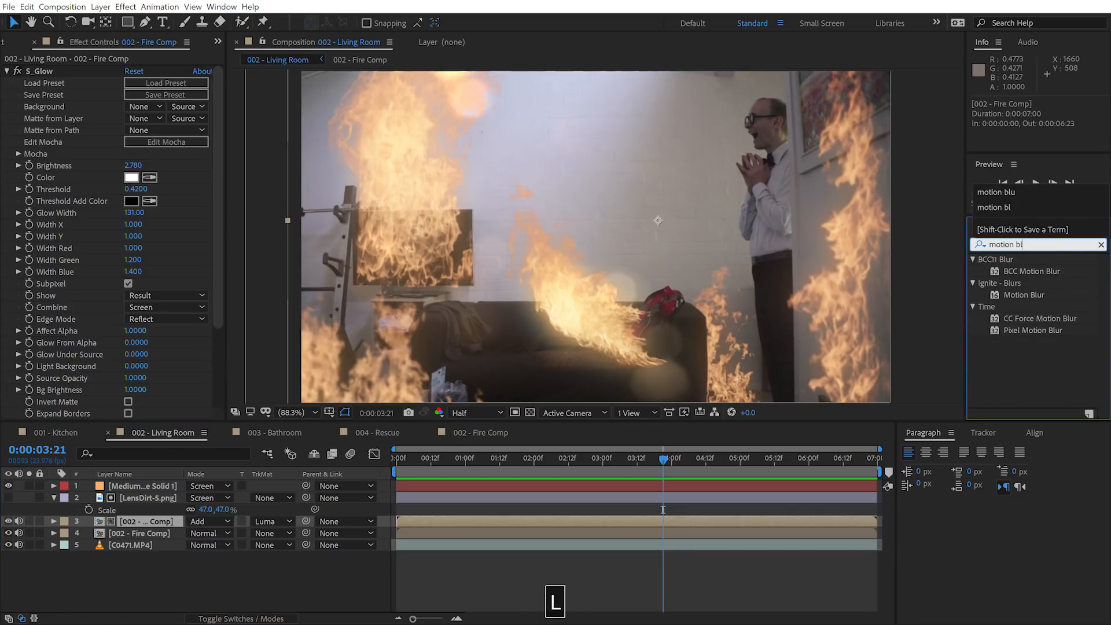
- Replace CC Force Motion Blur with BCC Motion Blur on layer 4, amount 0.70
type("ur")
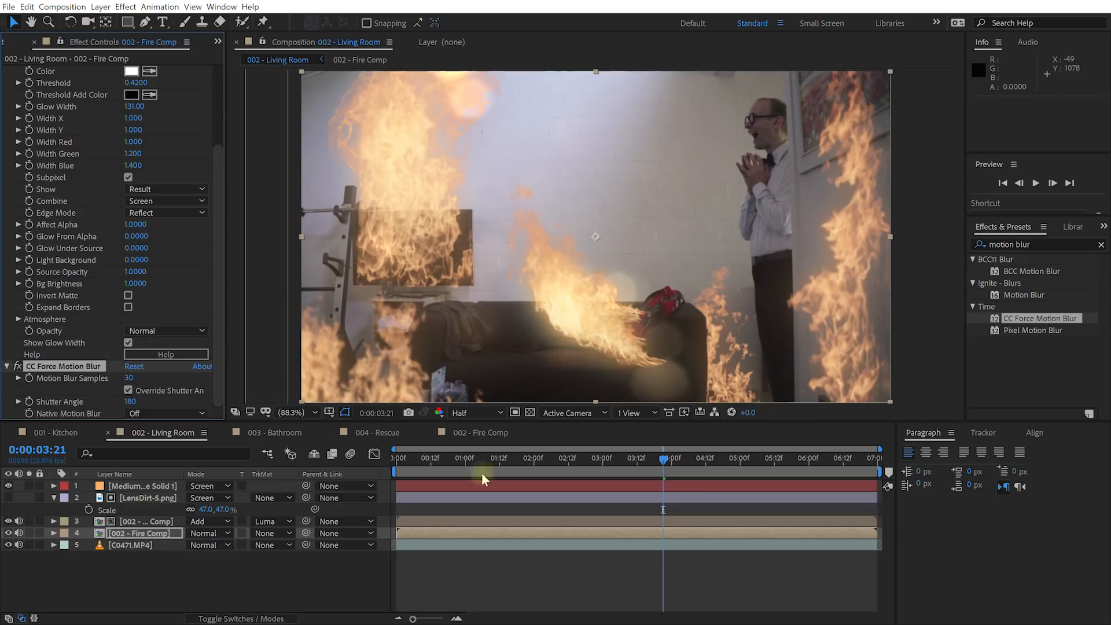
left_click(521, 457)
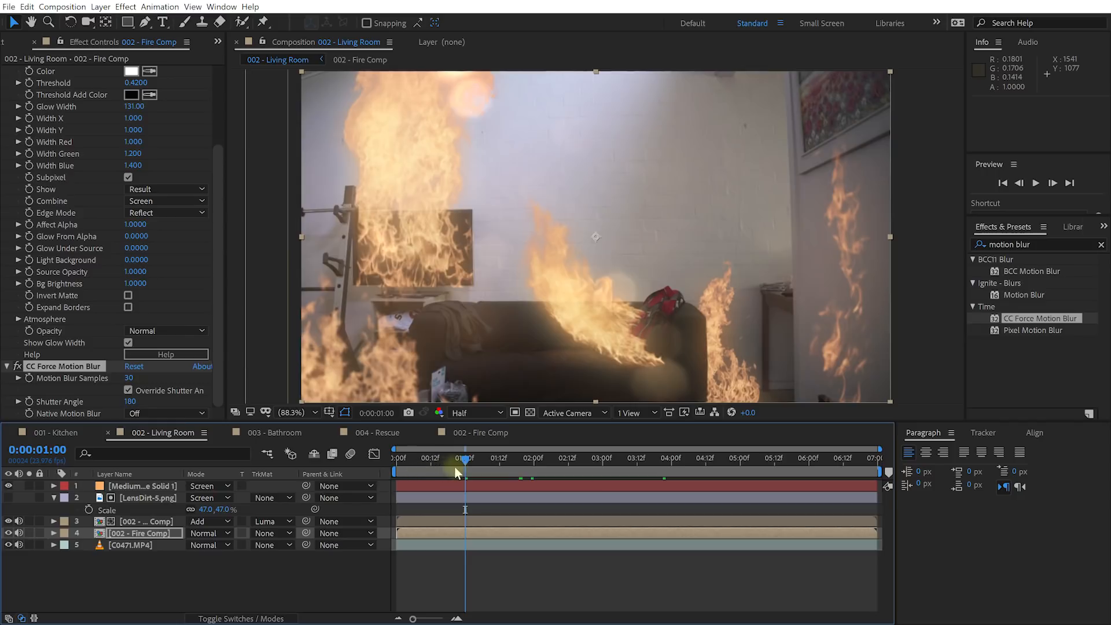
key("Delete")
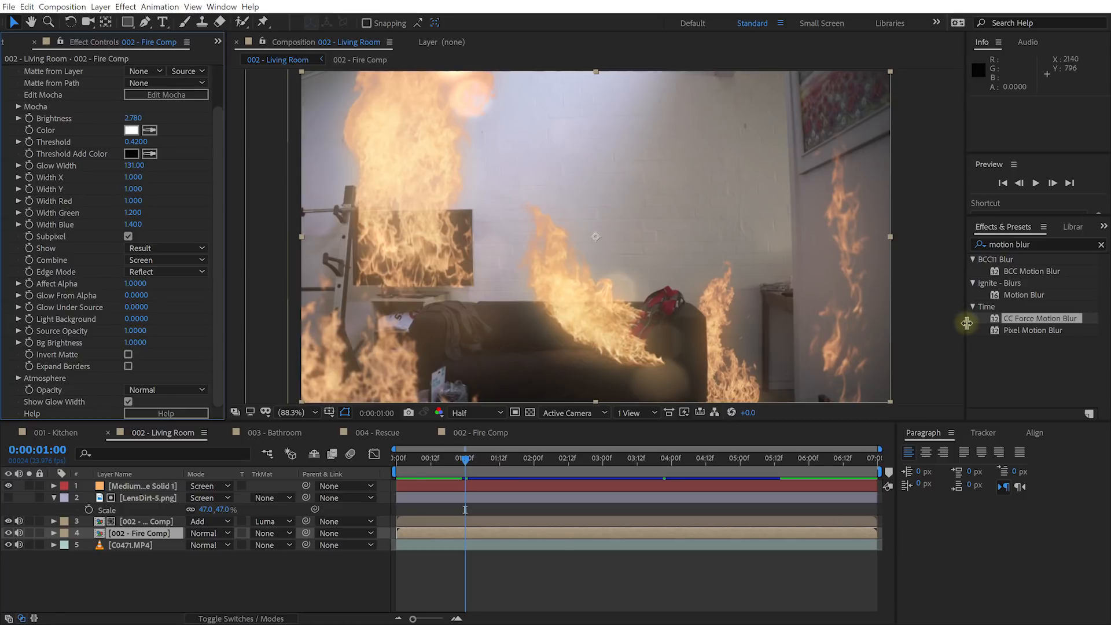
mouse_move(1001, 303)
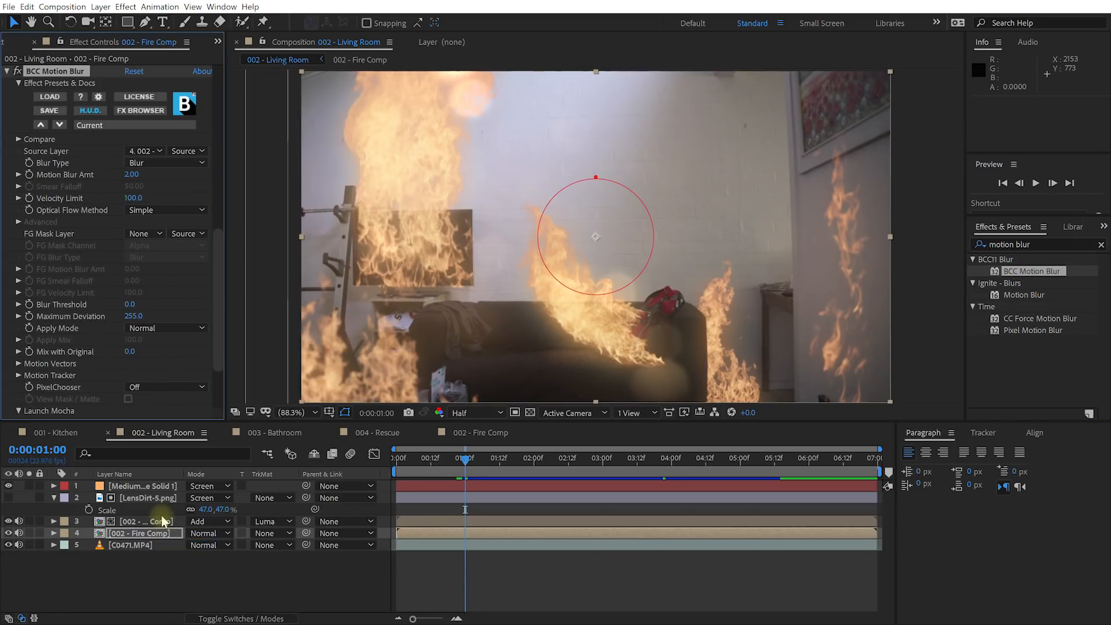
mouse_move(187, 265)
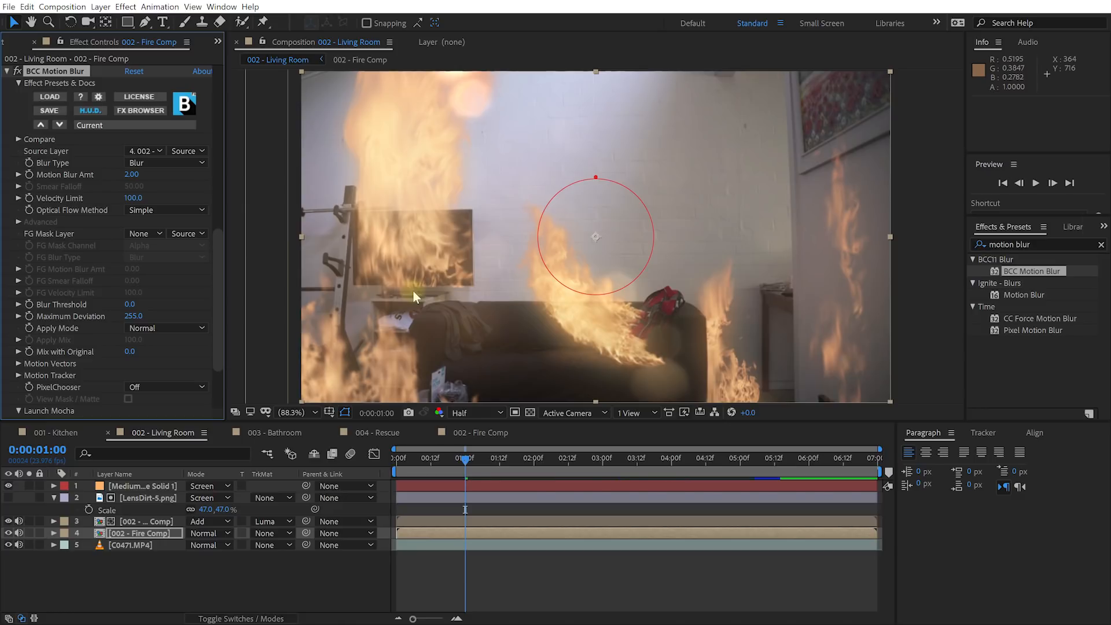
mouse_move(155, 188)
type("7")
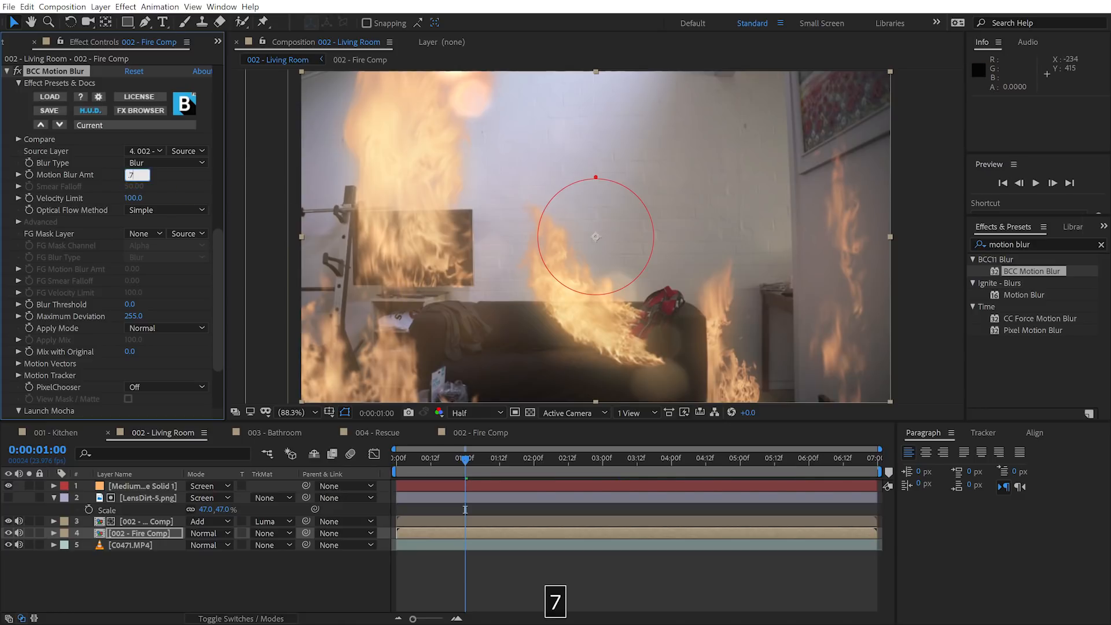
key("Enter")
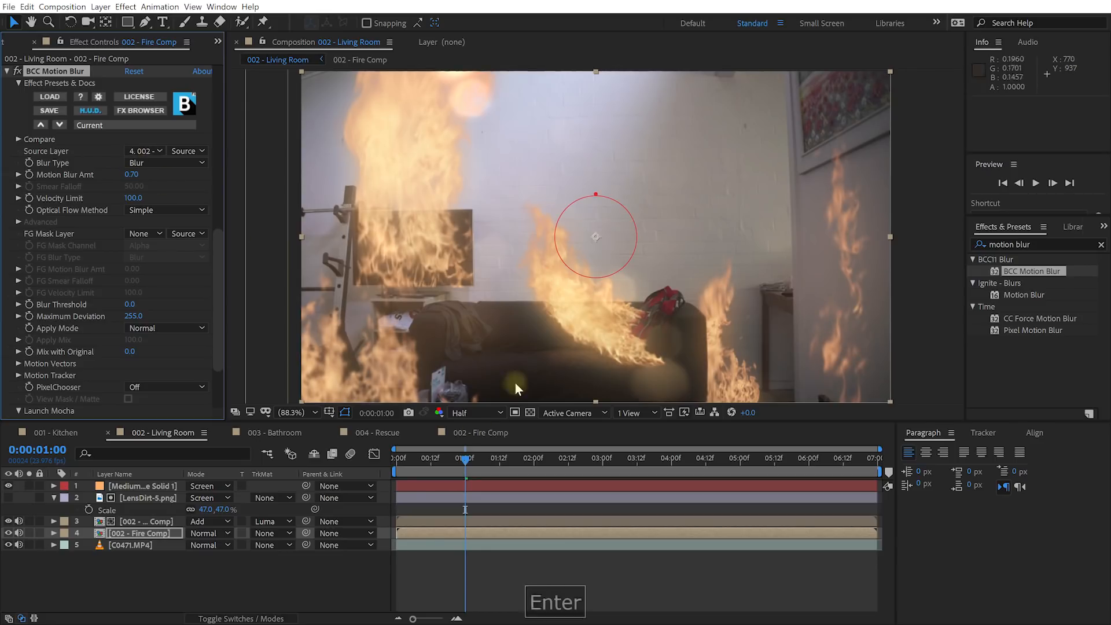